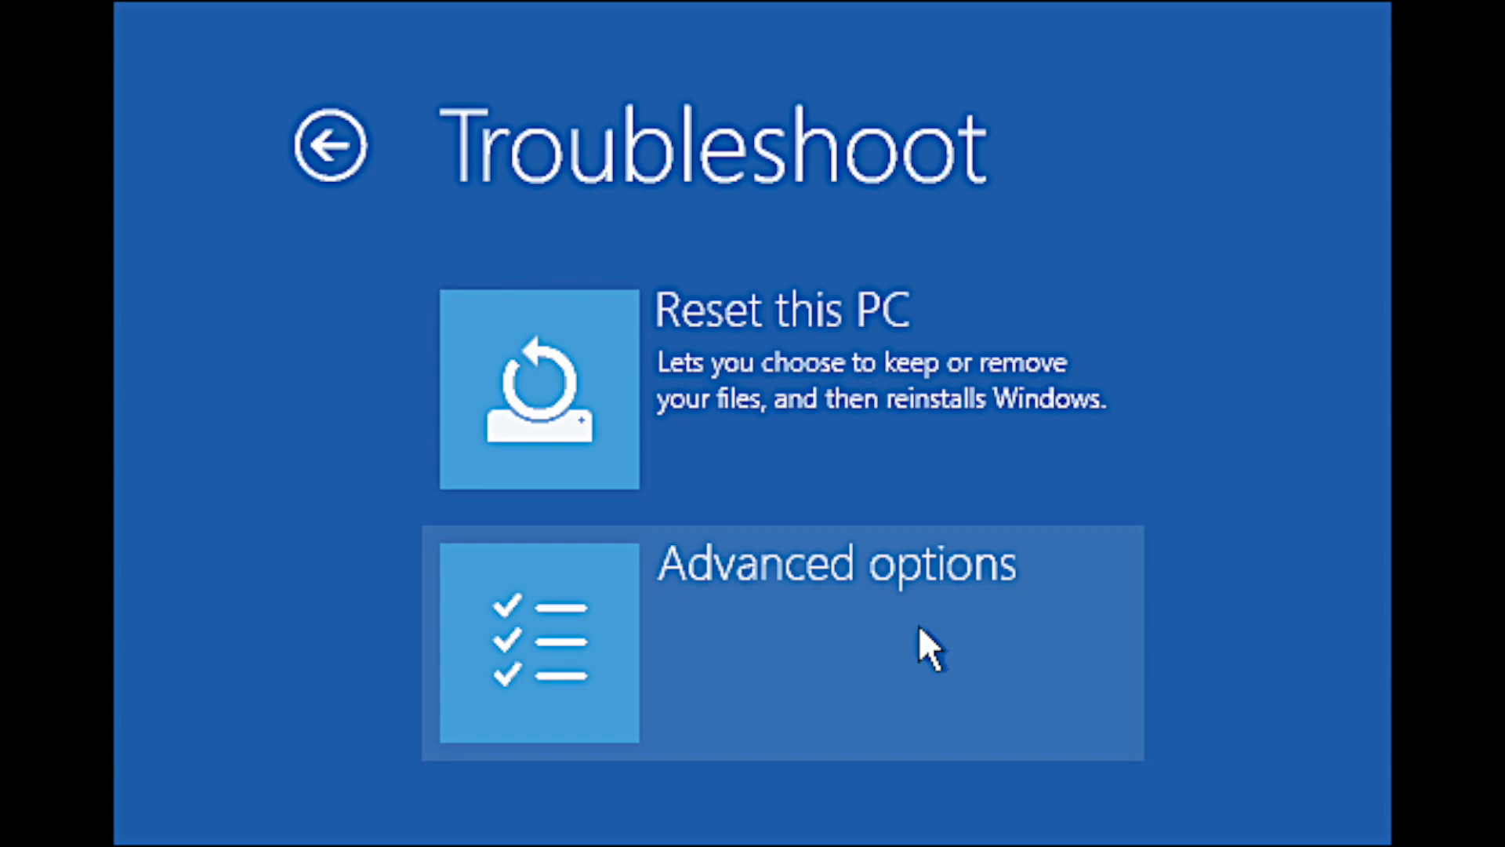
# Select the Advanced options tile on the Troubleshoot screen
pyautogui.click(783, 641)
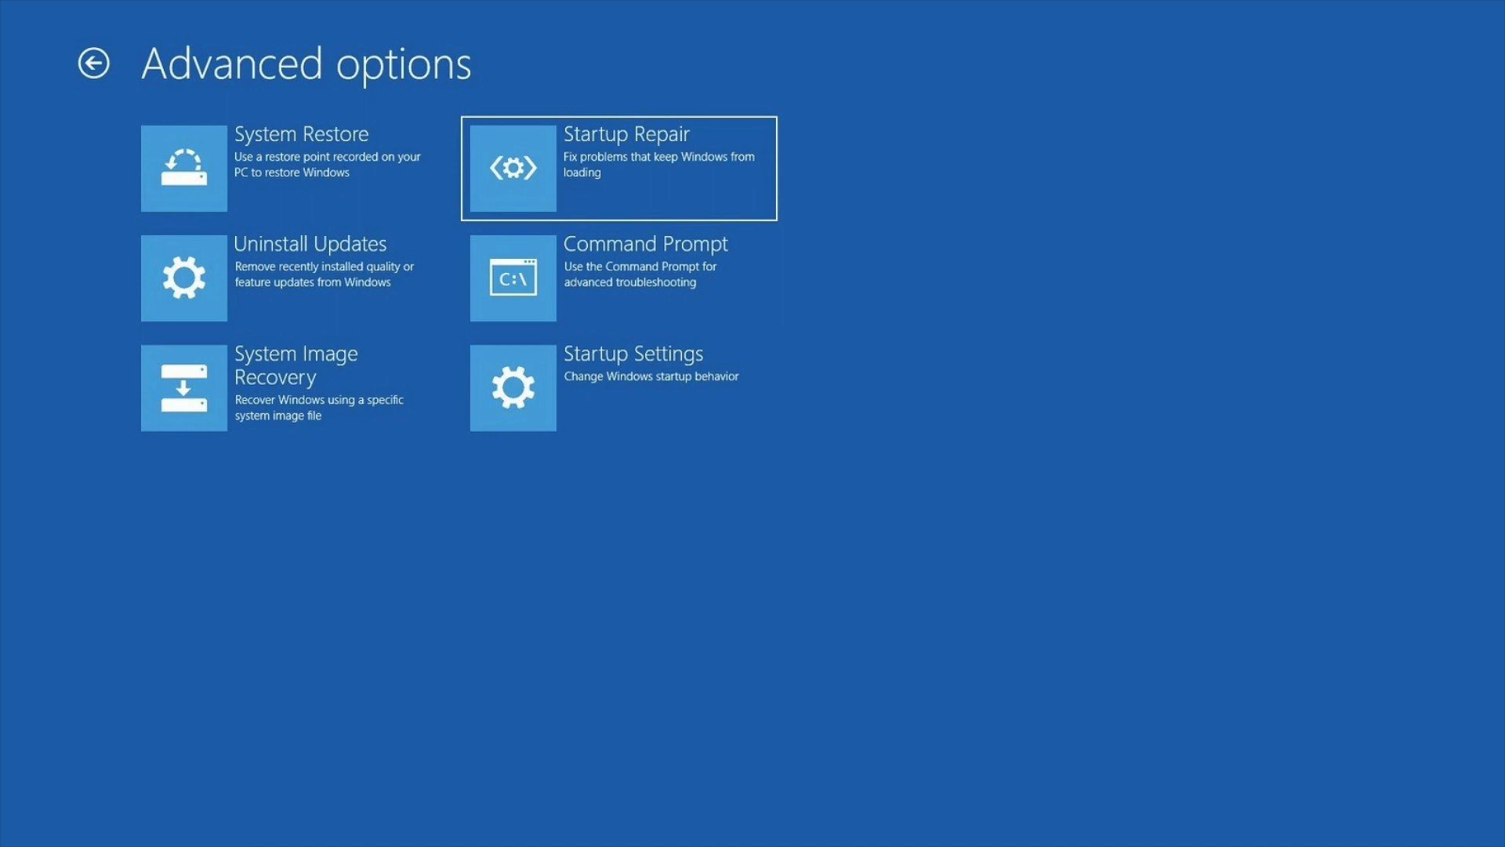
# Run Startup Repair and, after it fails to repair the PC, go back to Troubleshoot
pyautogui.click(617, 167)
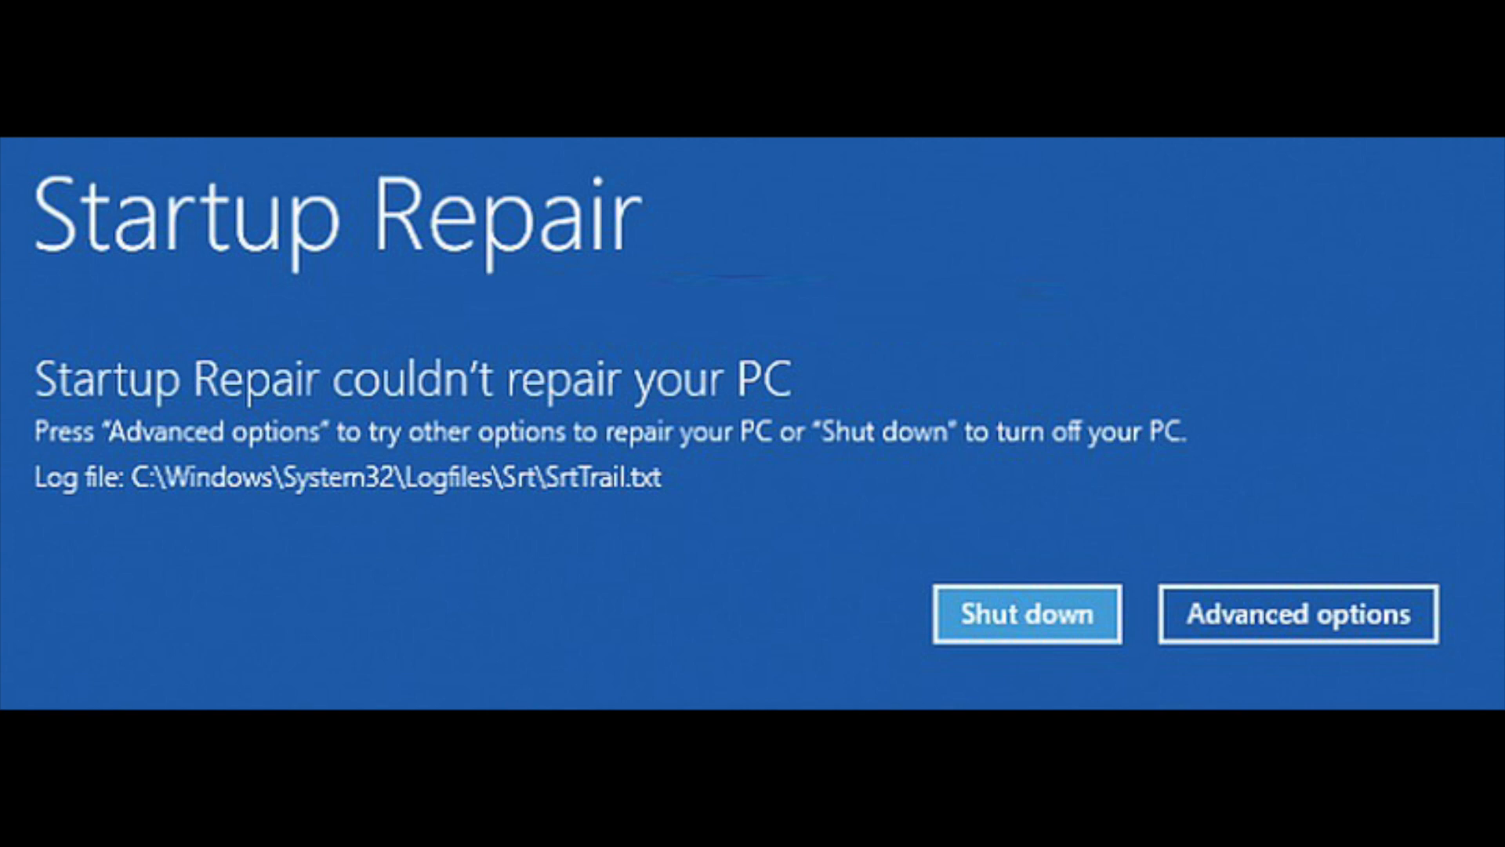
pyautogui.click(1297, 614)
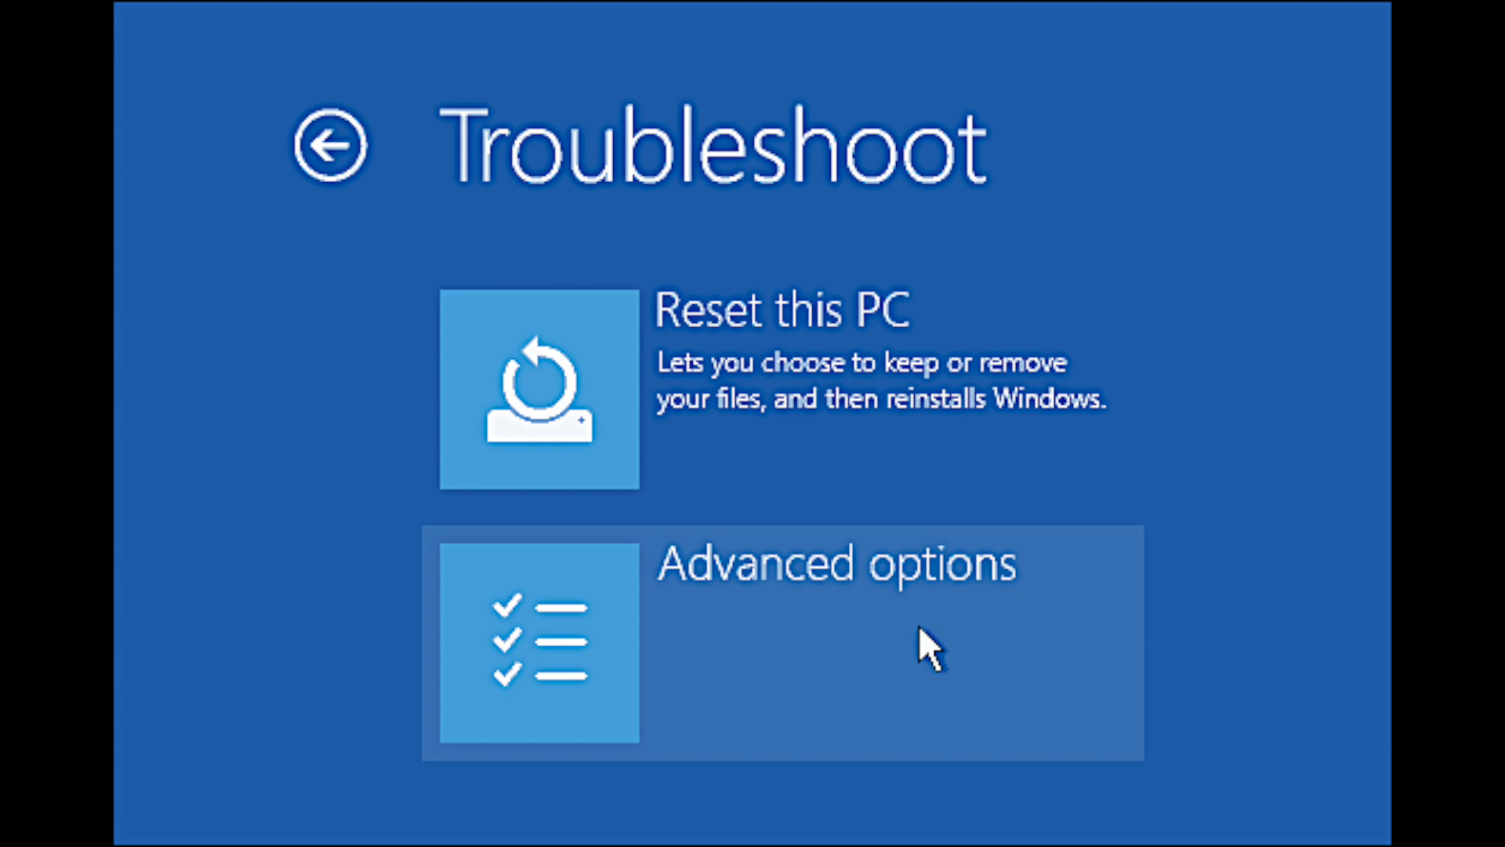
# Reopen the Advanced options tile from the Troubleshoot screen
pyautogui.click(783, 640)
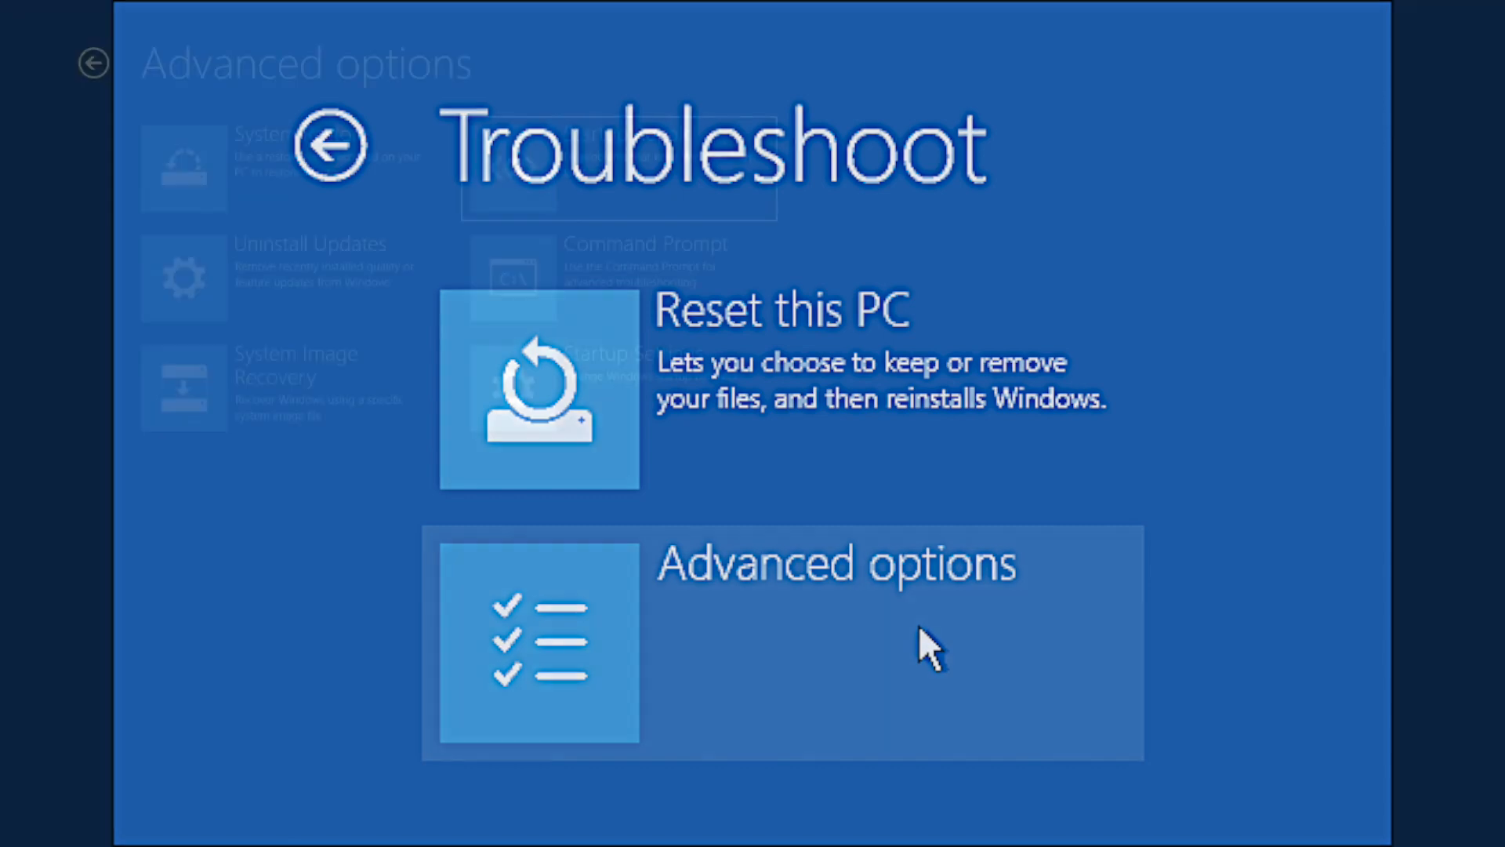
pyautogui.click(782, 641)
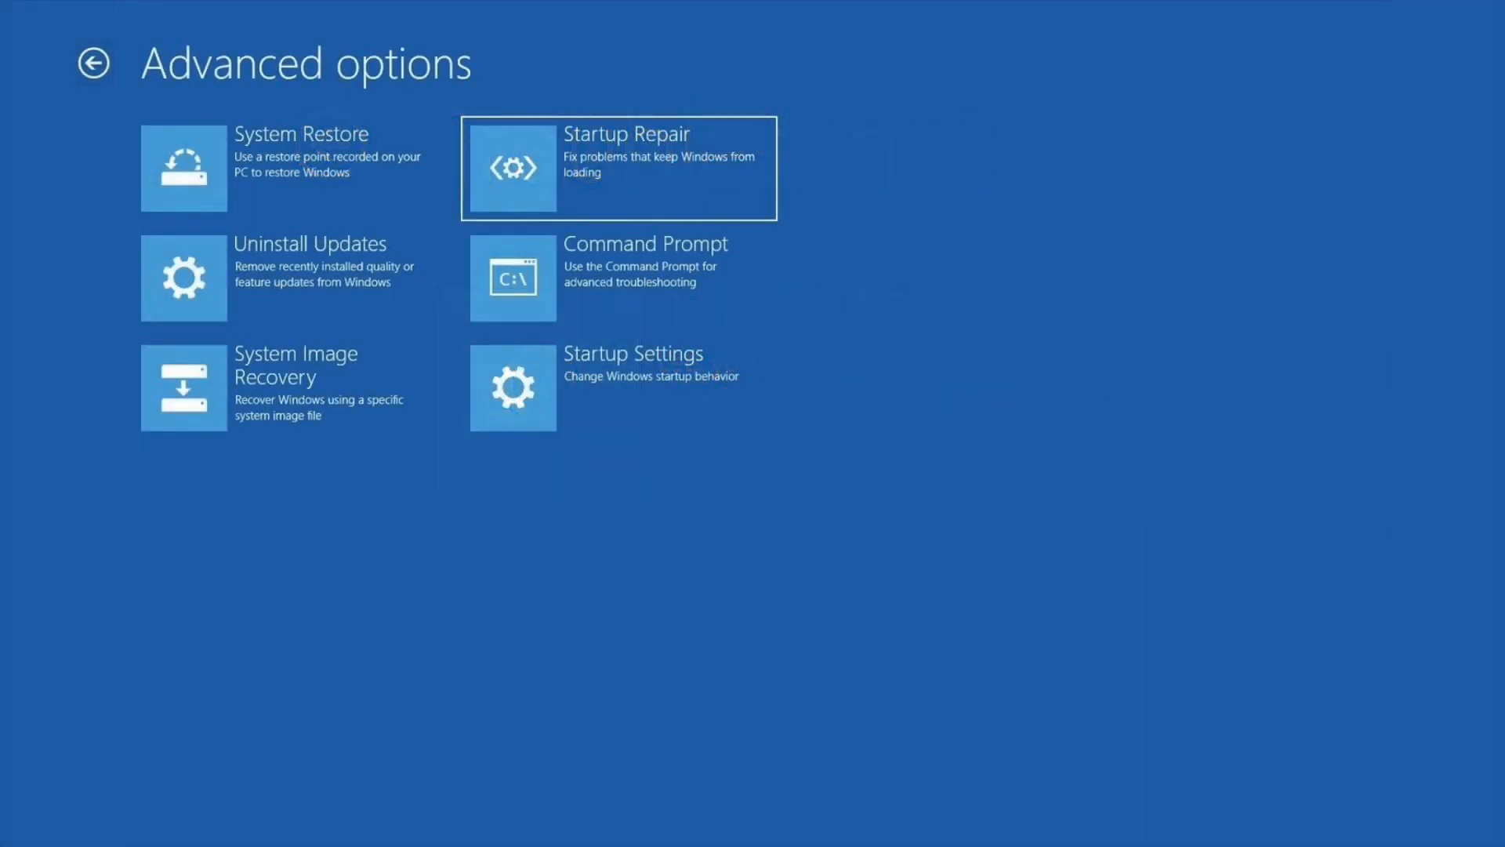